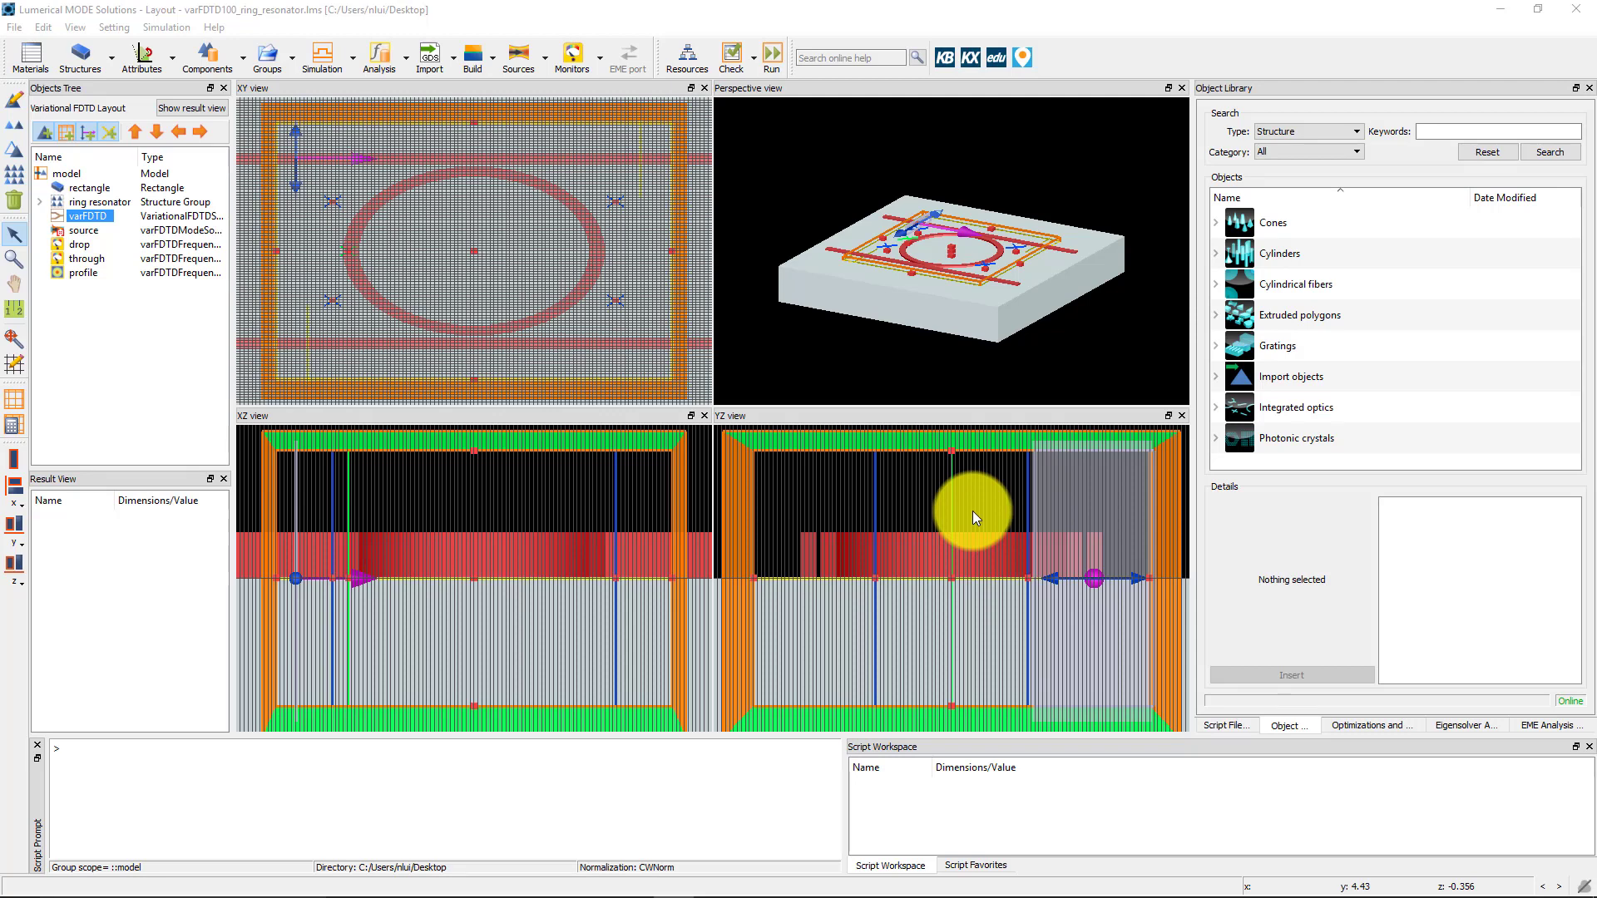
- Inspect the material fit for test material 1 with advanced fitting settings shown
left_click(728, 57)
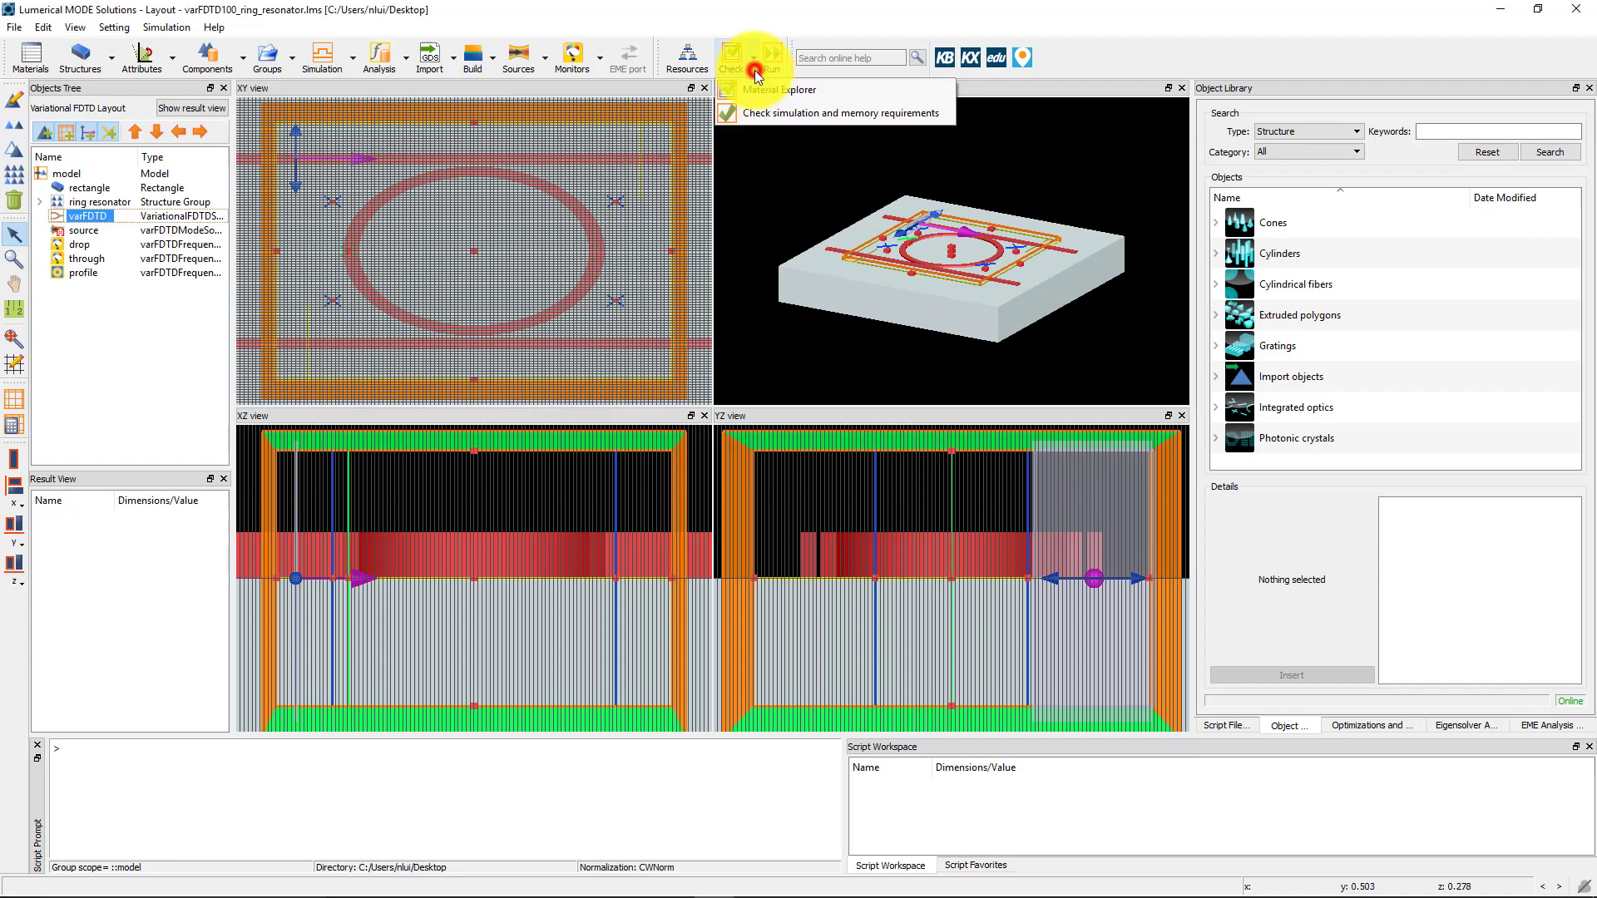
left_click(782, 90)
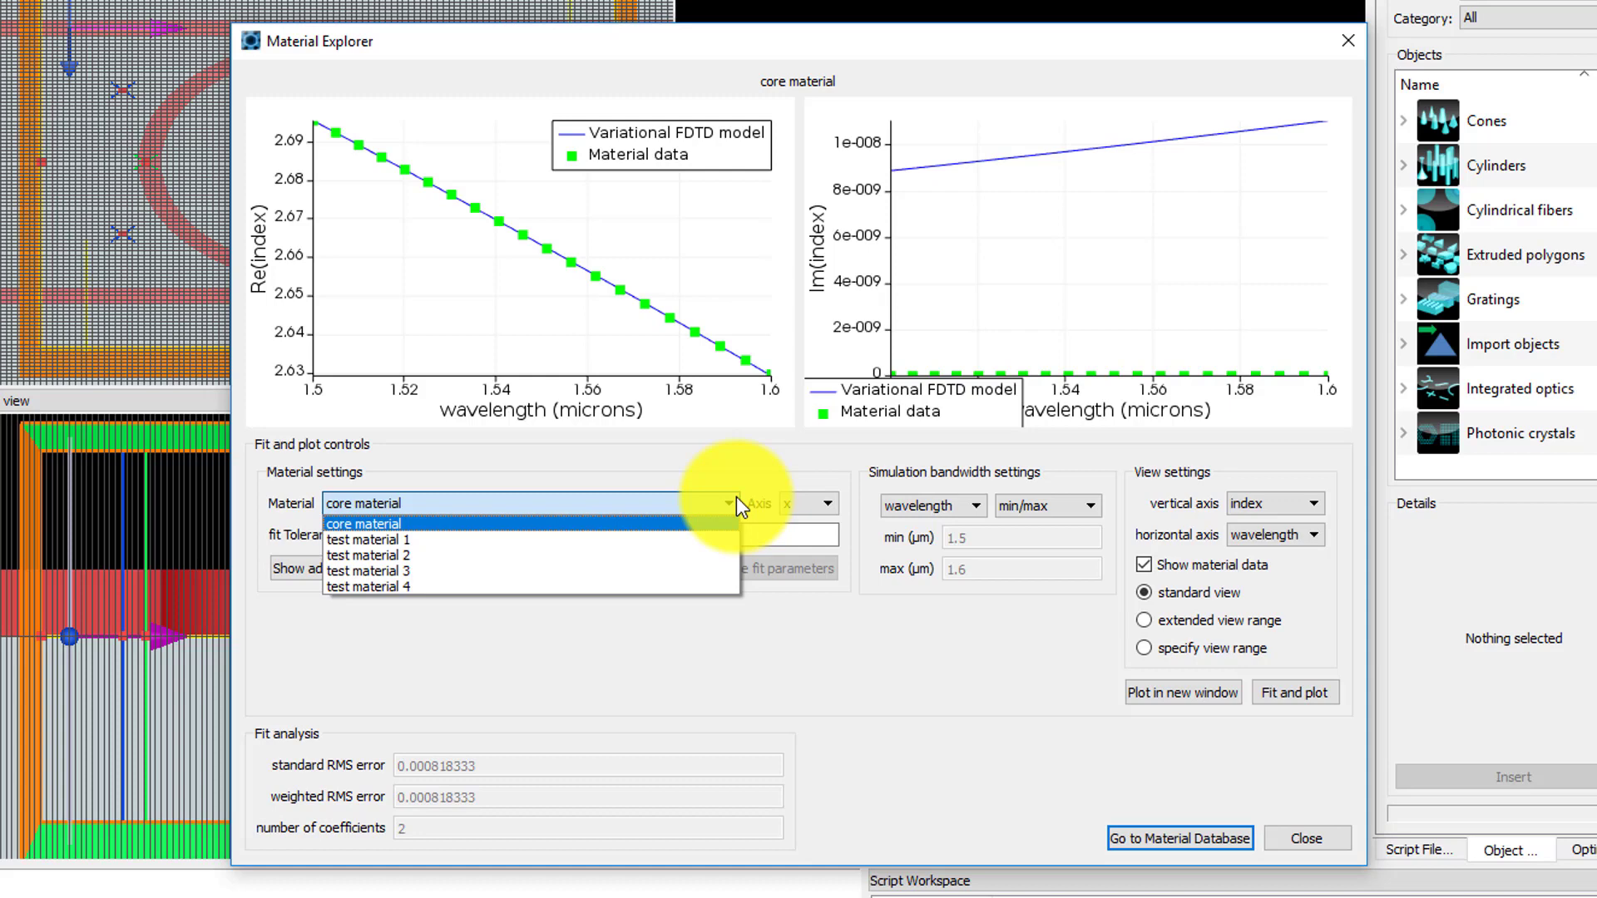
left_click(370, 539)
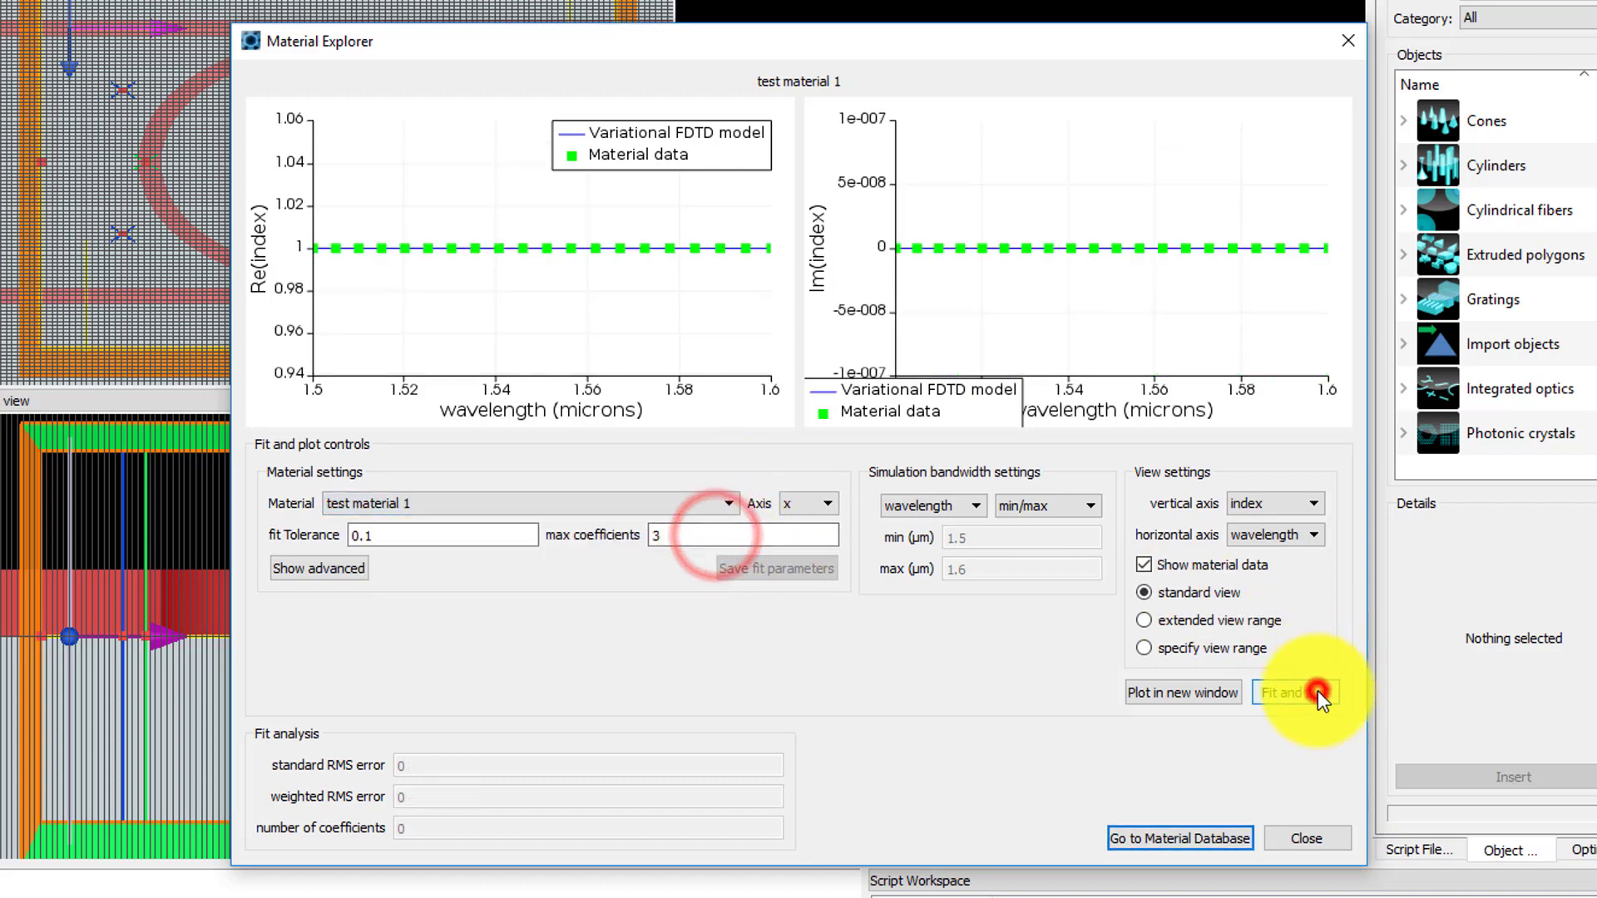
left_click(317, 569)
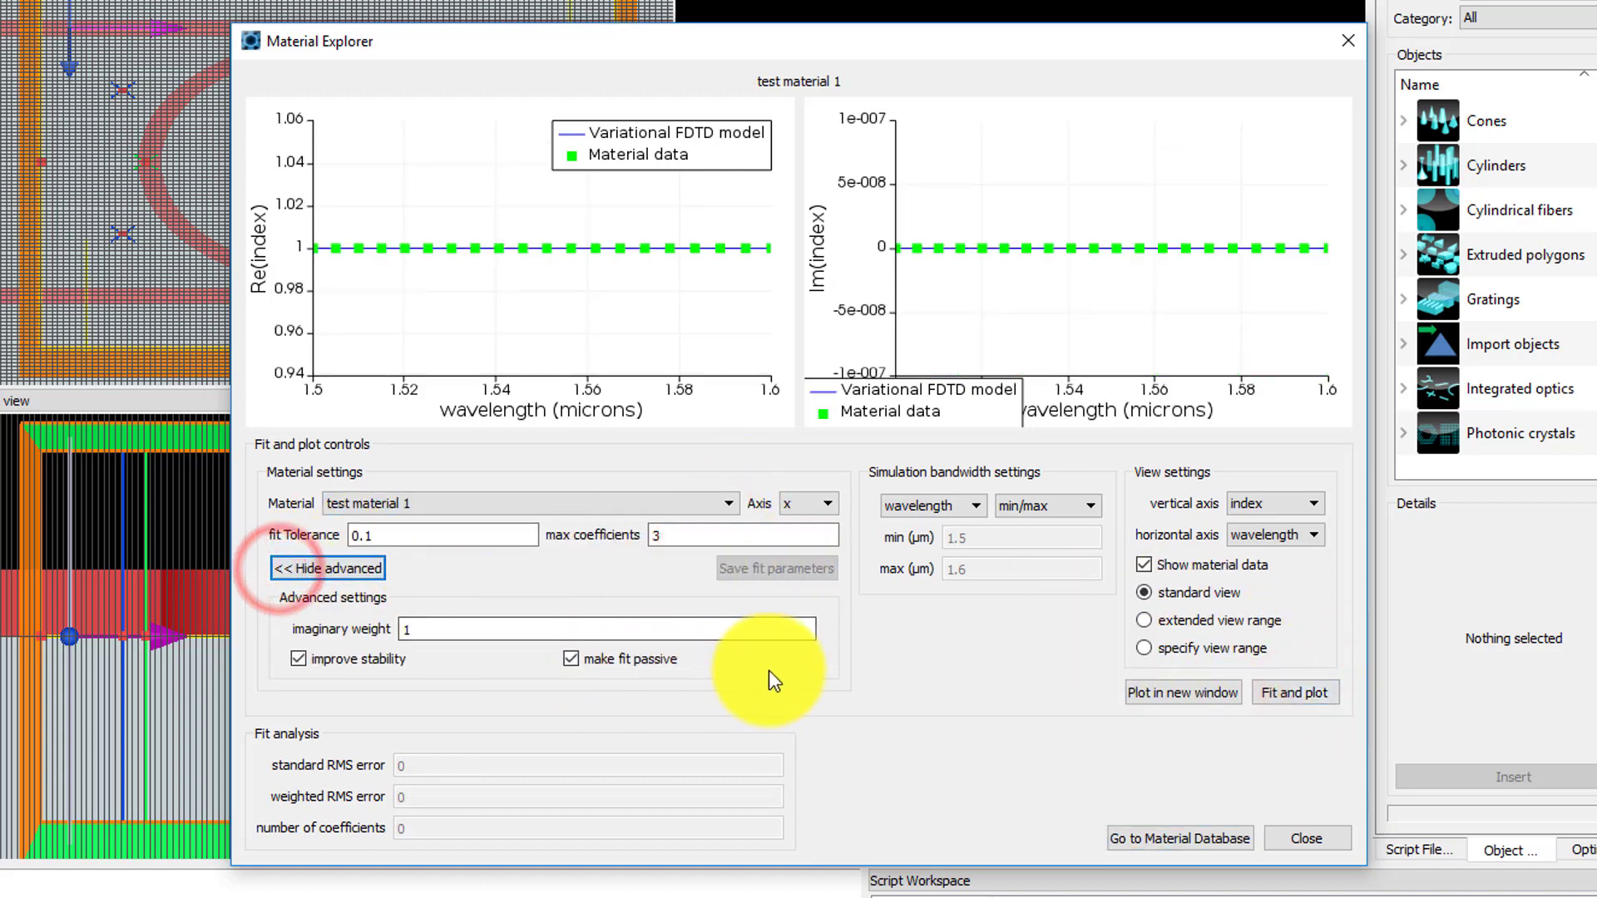
mouse_move(834, 682)
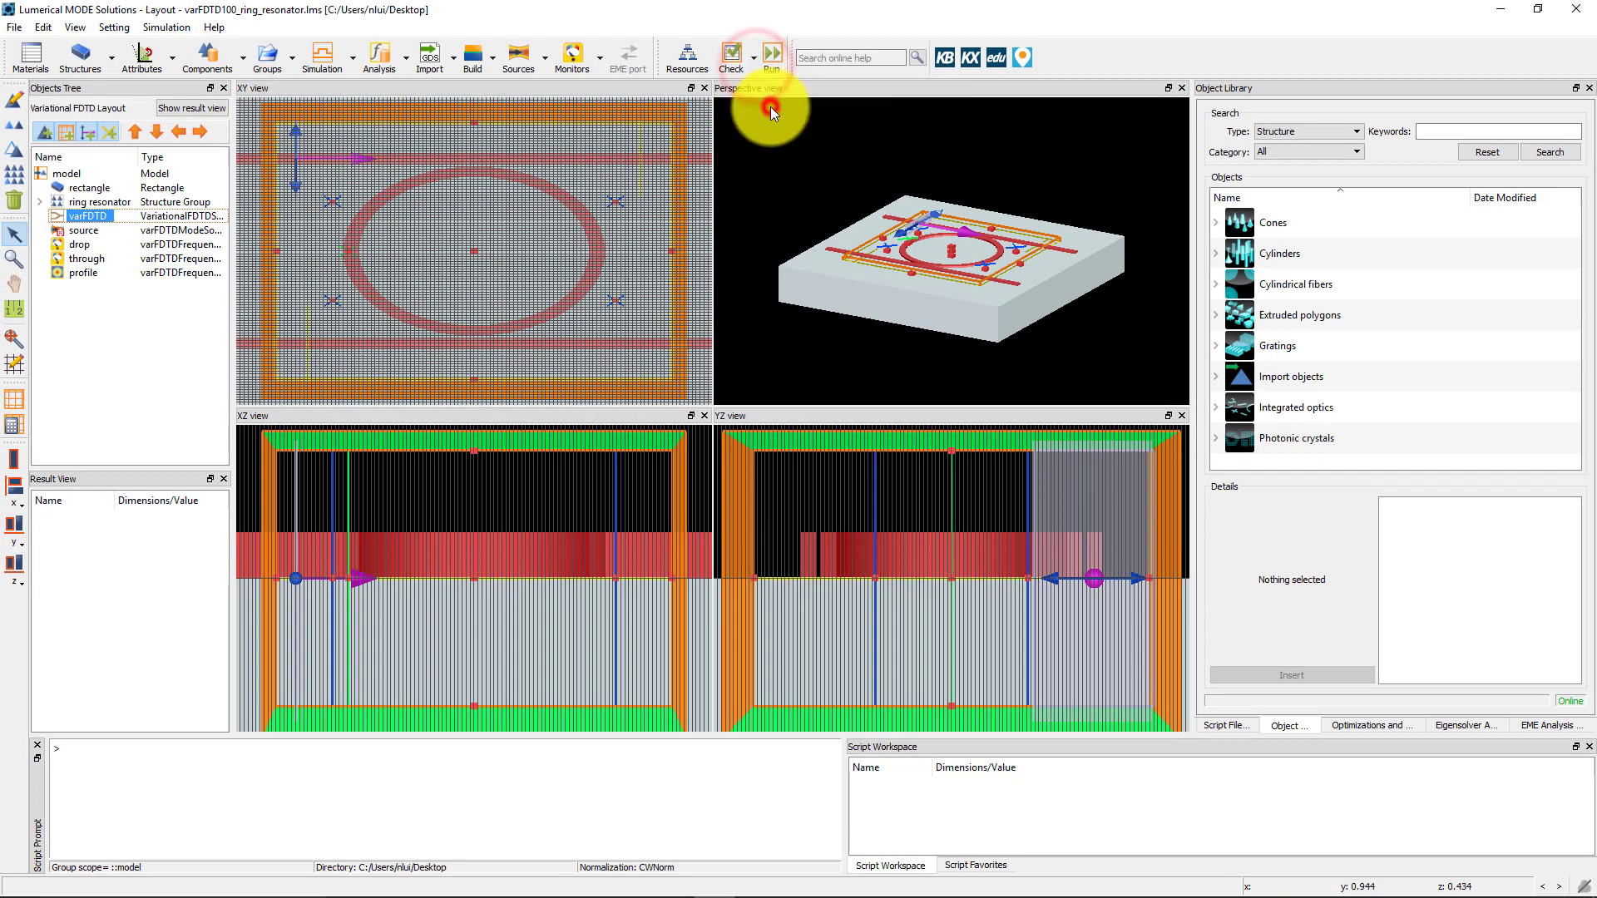
- Review the memory requirements report, then launch the varFDTD simulation from the toolbar
left_click(770, 52)
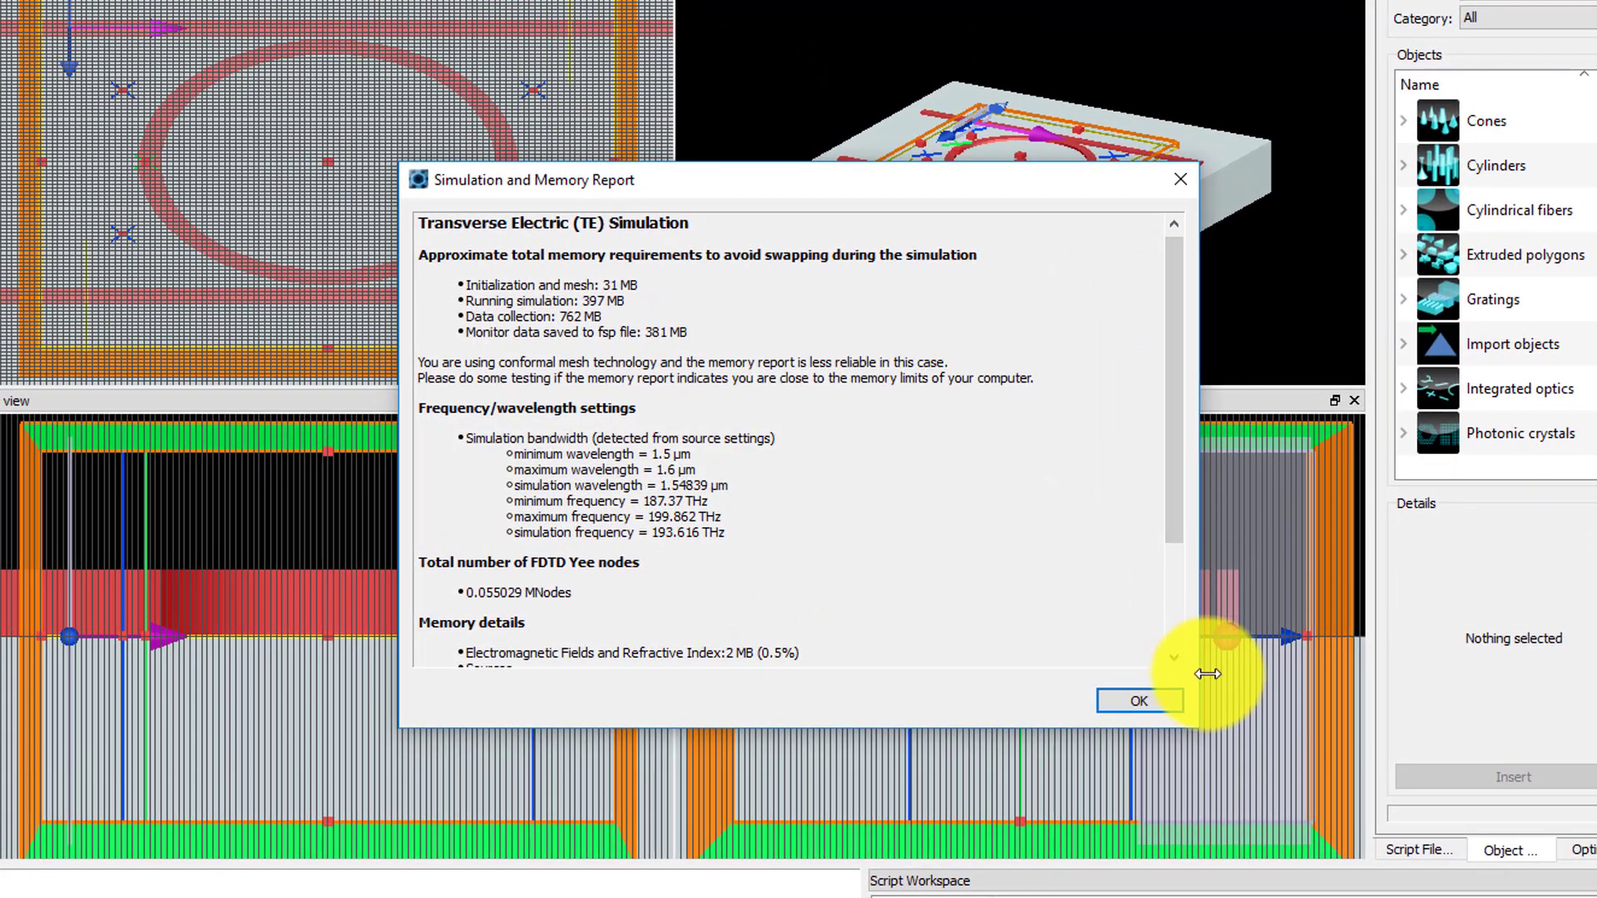
mouse_move(1217, 700)
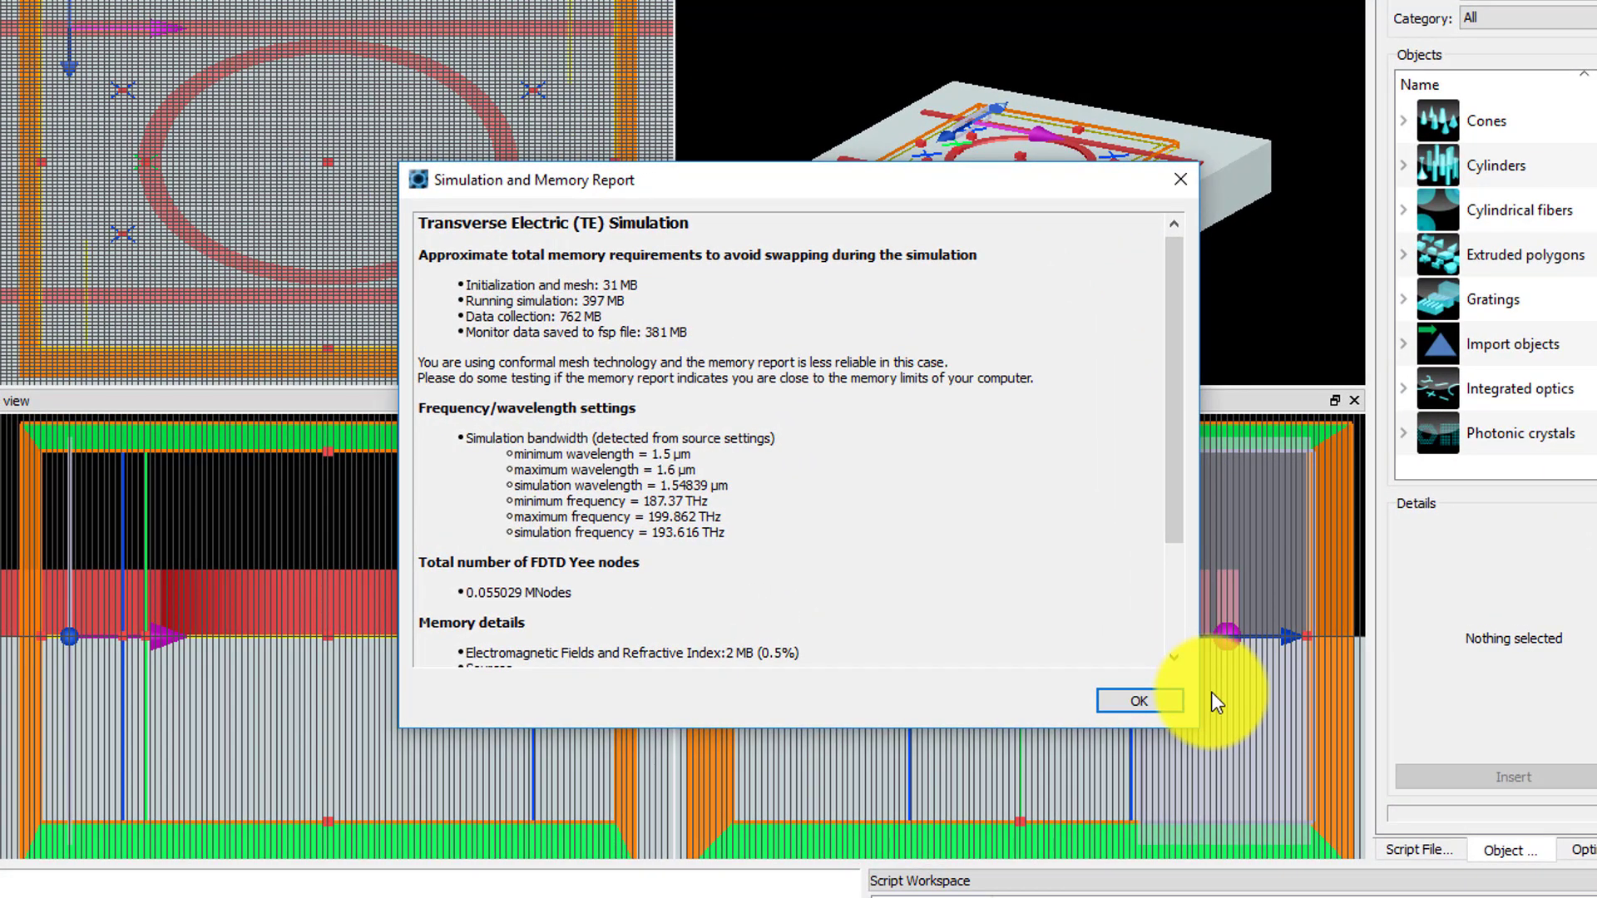
left_click(1138, 700)
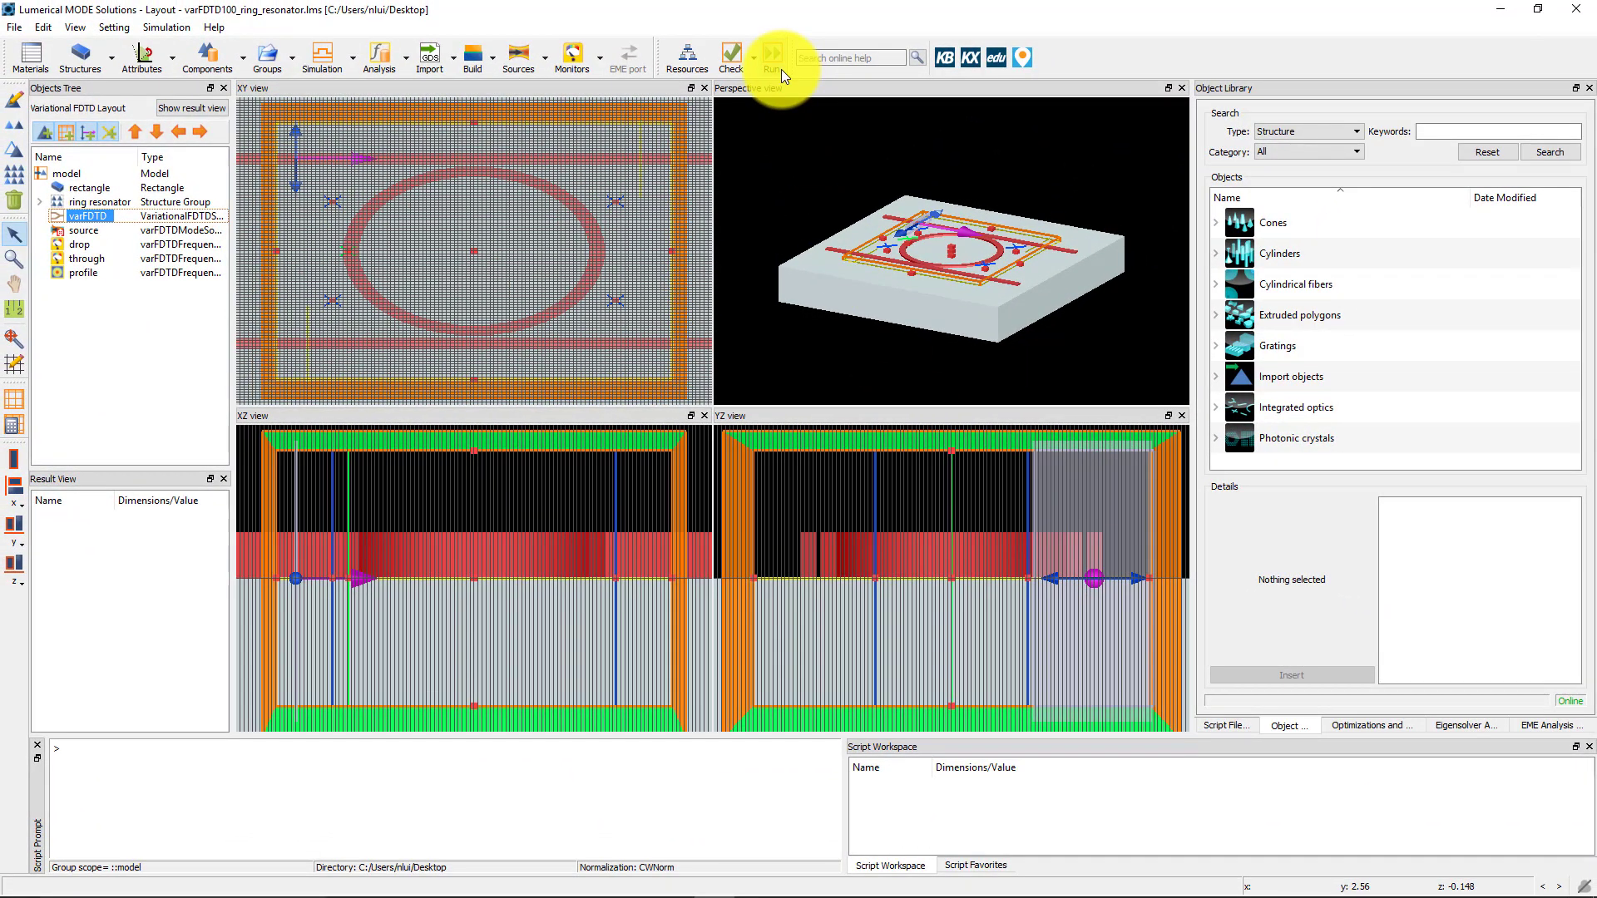
left_click(773, 57)
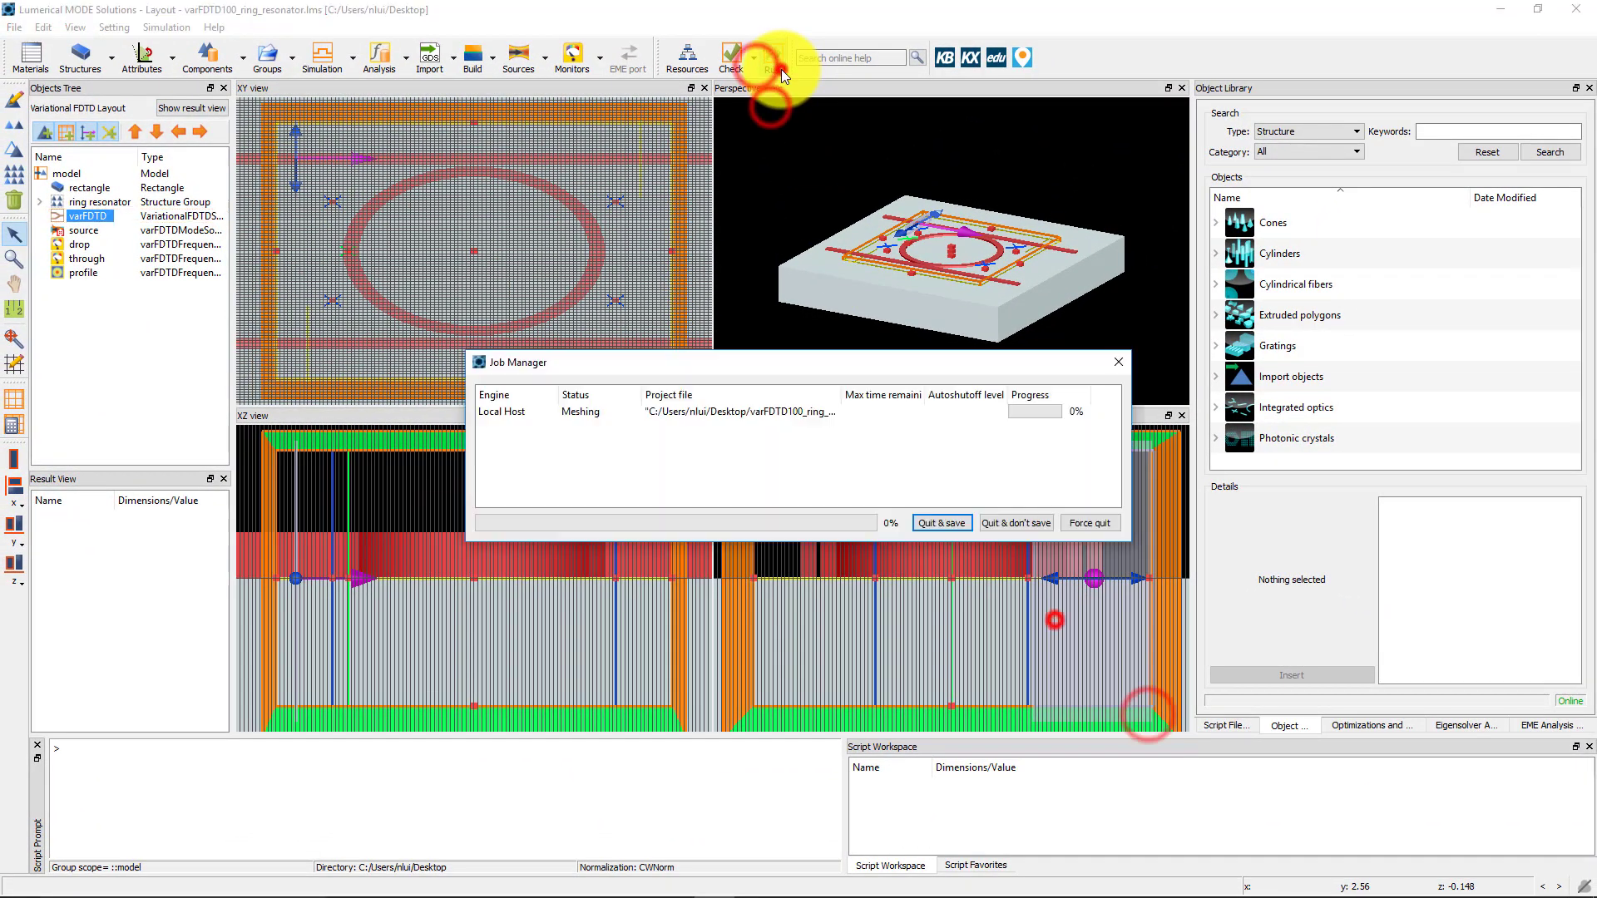
left_click(772, 56)
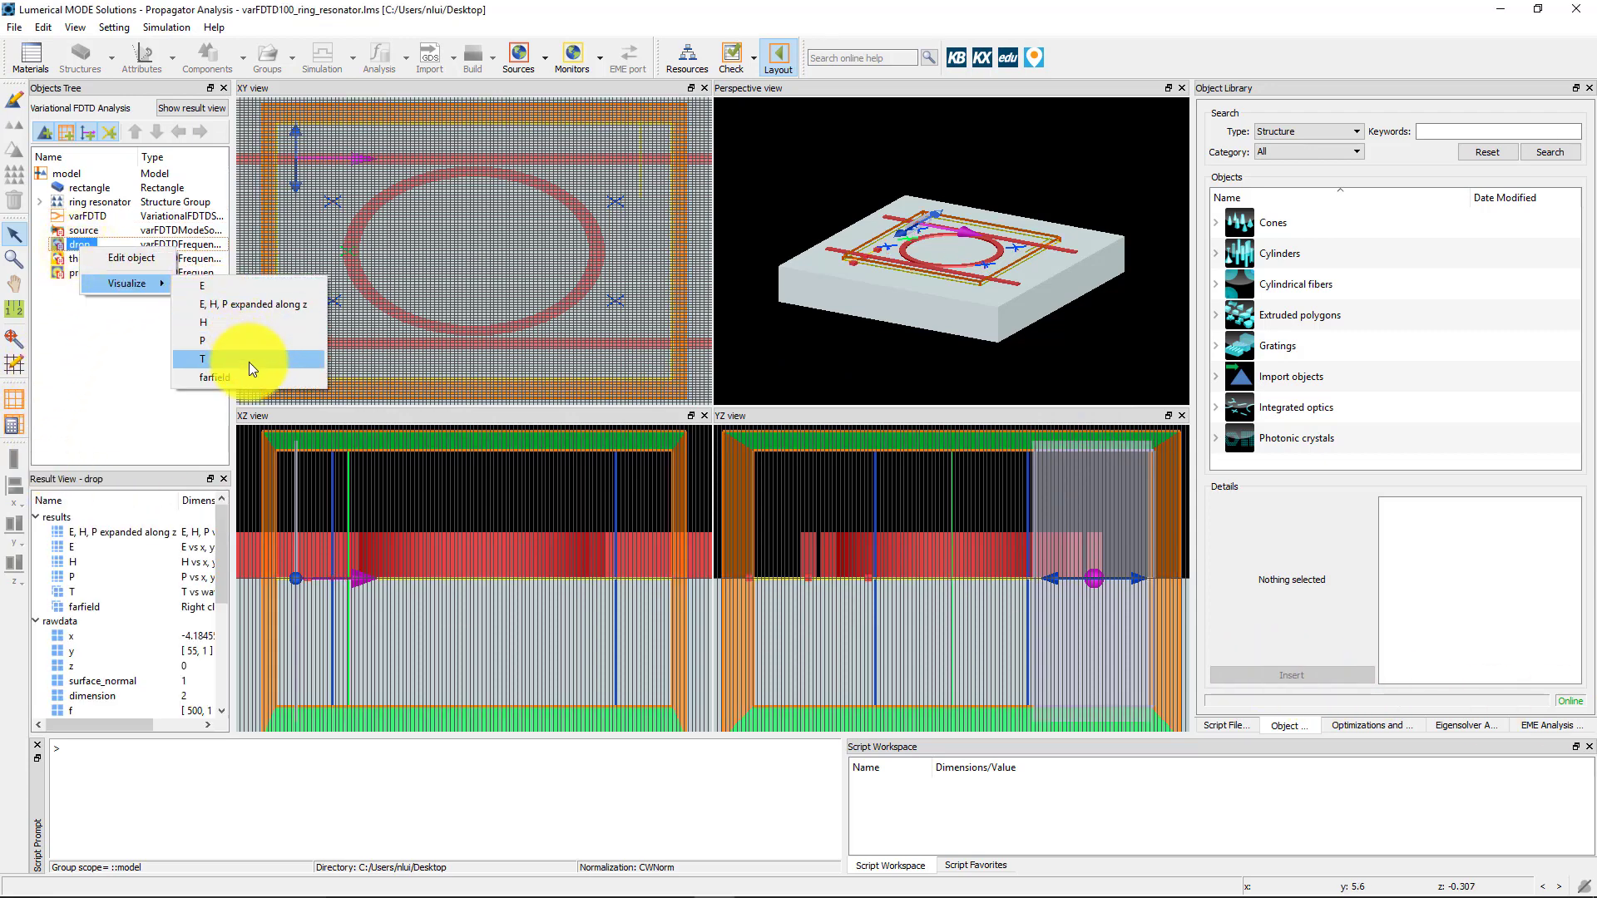
- Plot drop T, add through T to visualizer 1, and show both as Abs values
left_click(201, 359)
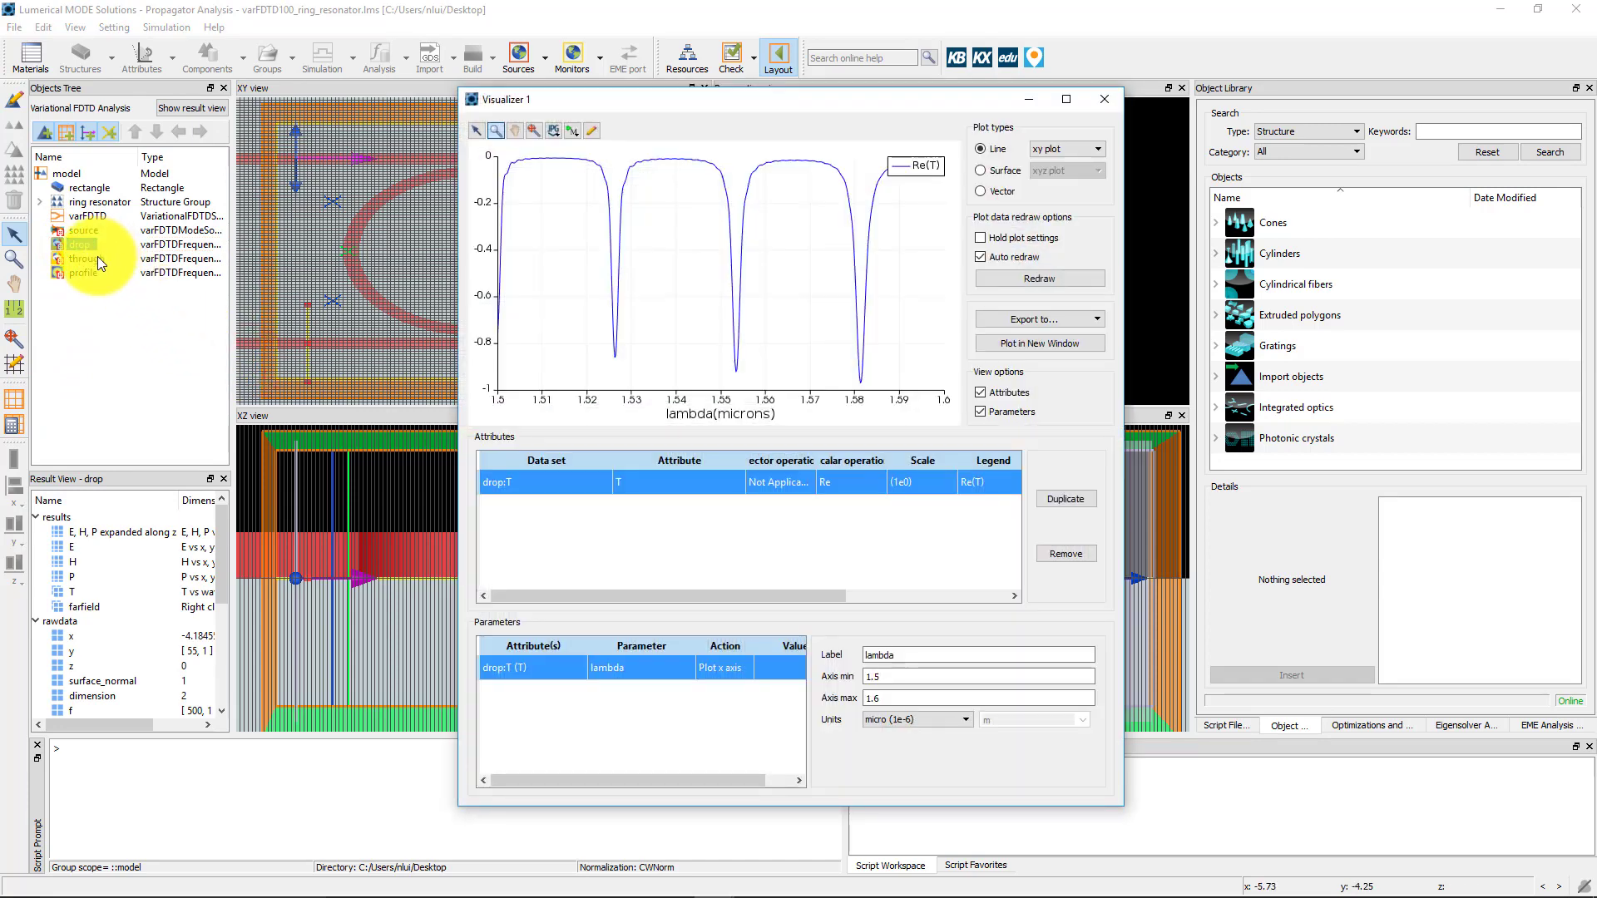
right_click(83, 258)
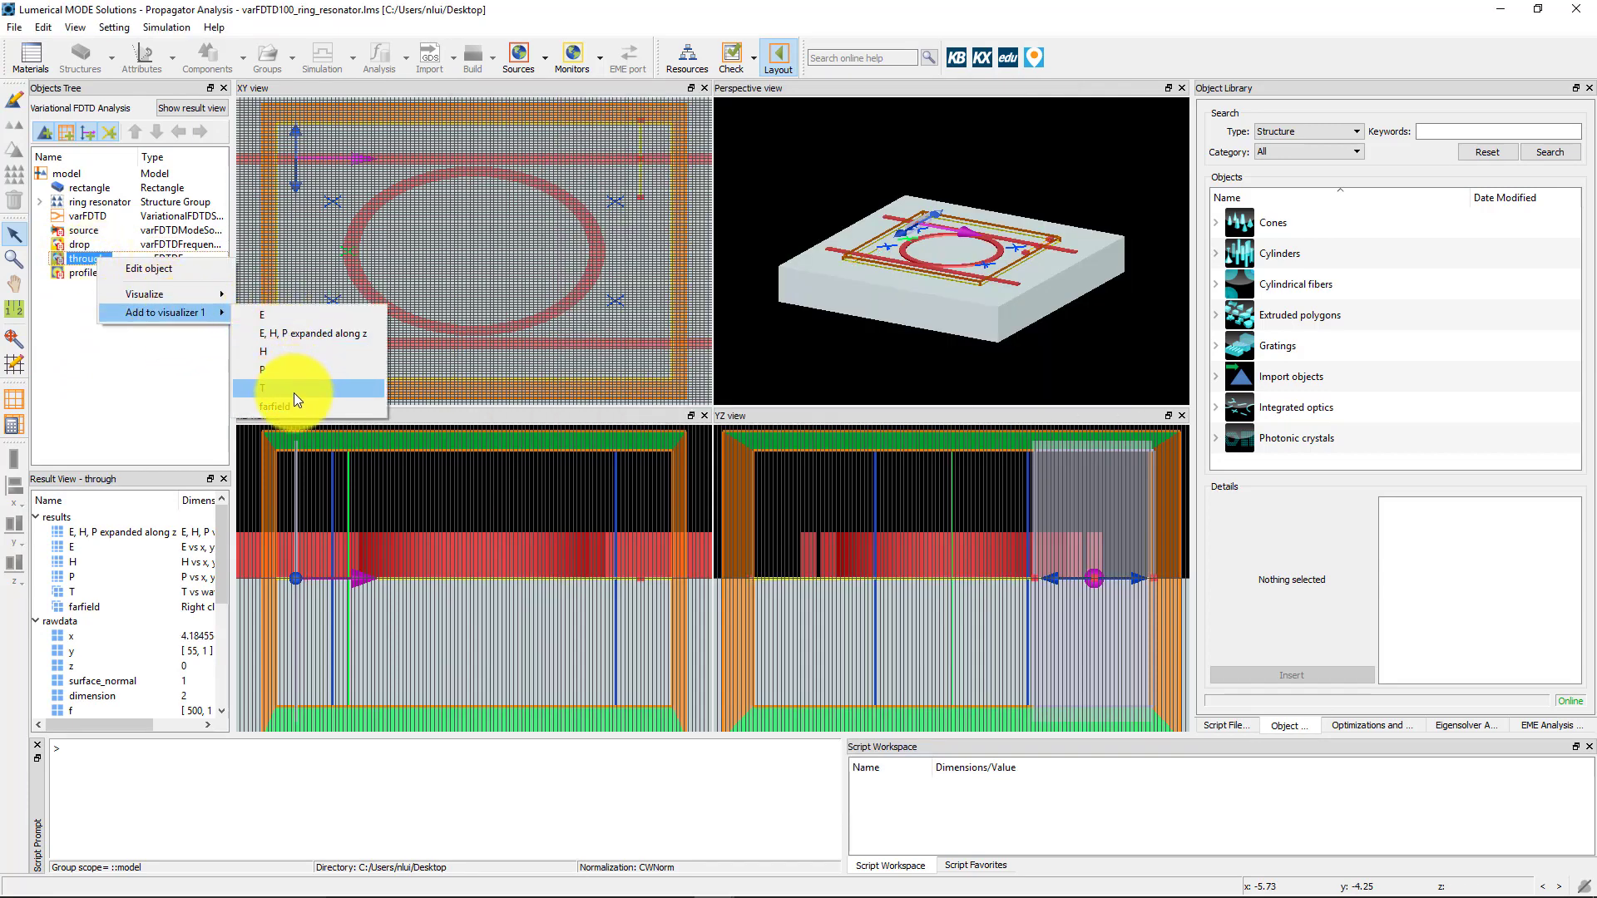
left_click(264, 388)
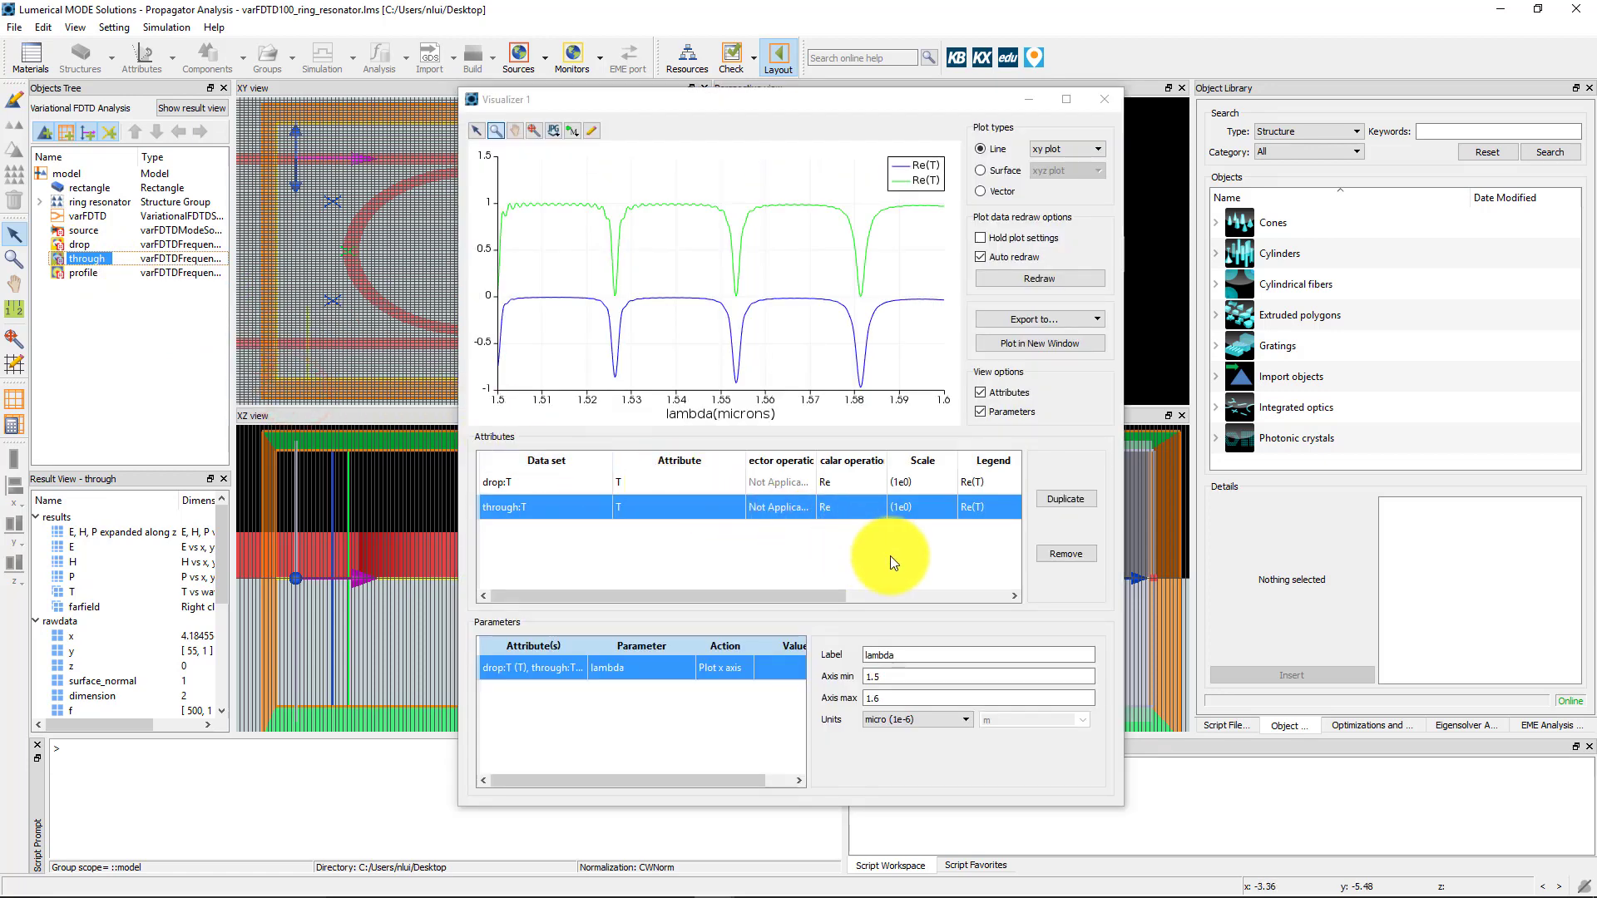
mouse_move(878, 485)
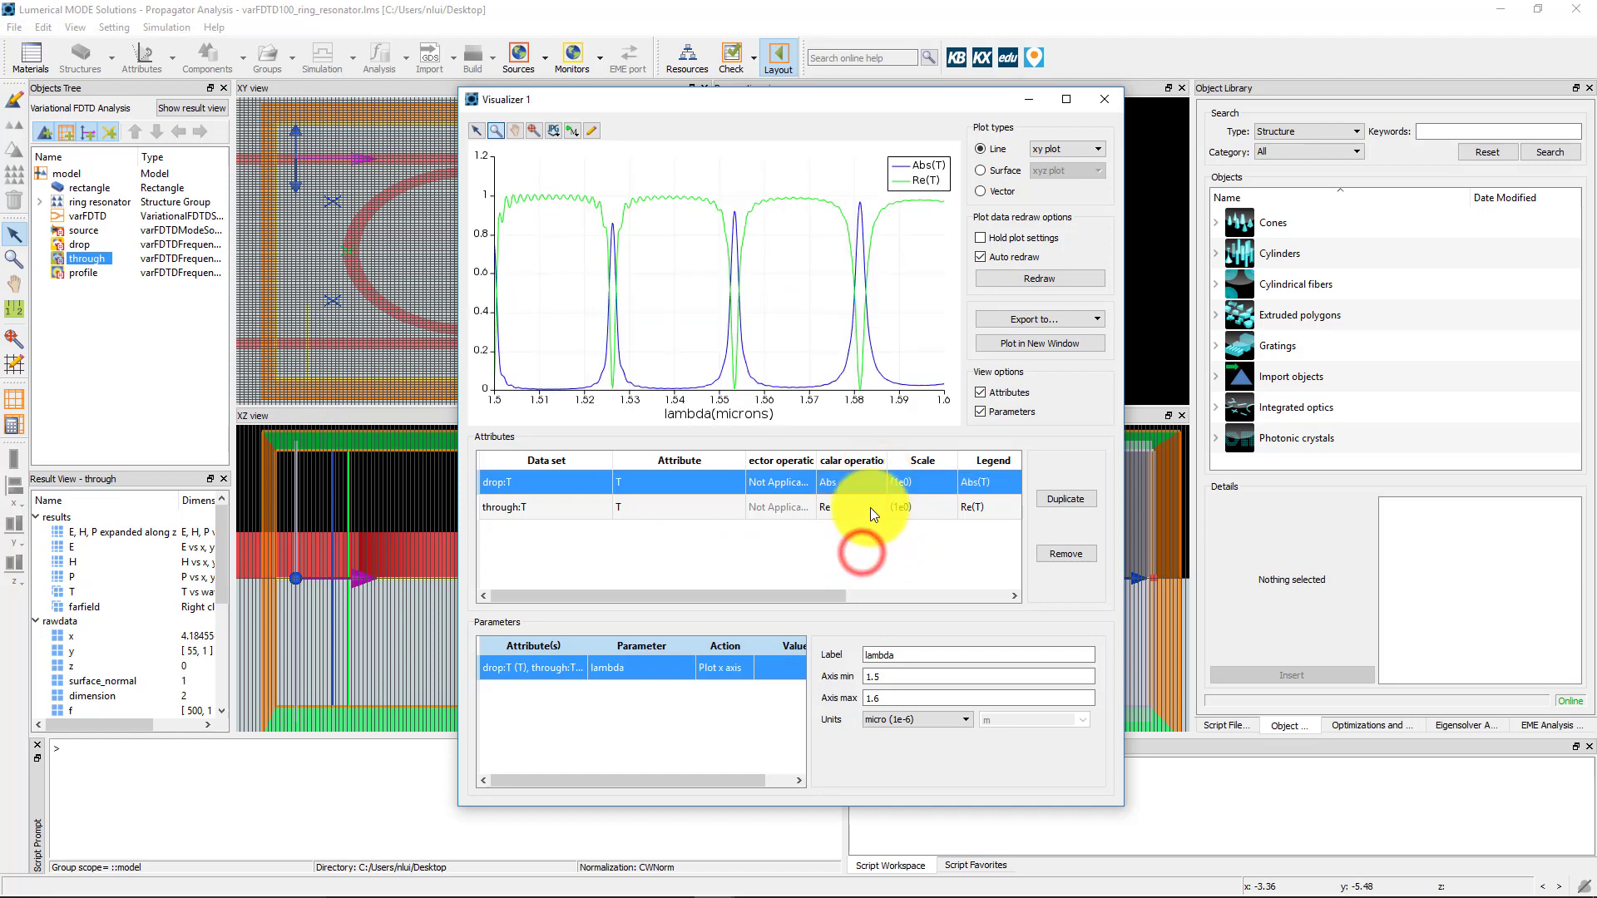
left_click(852, 505)
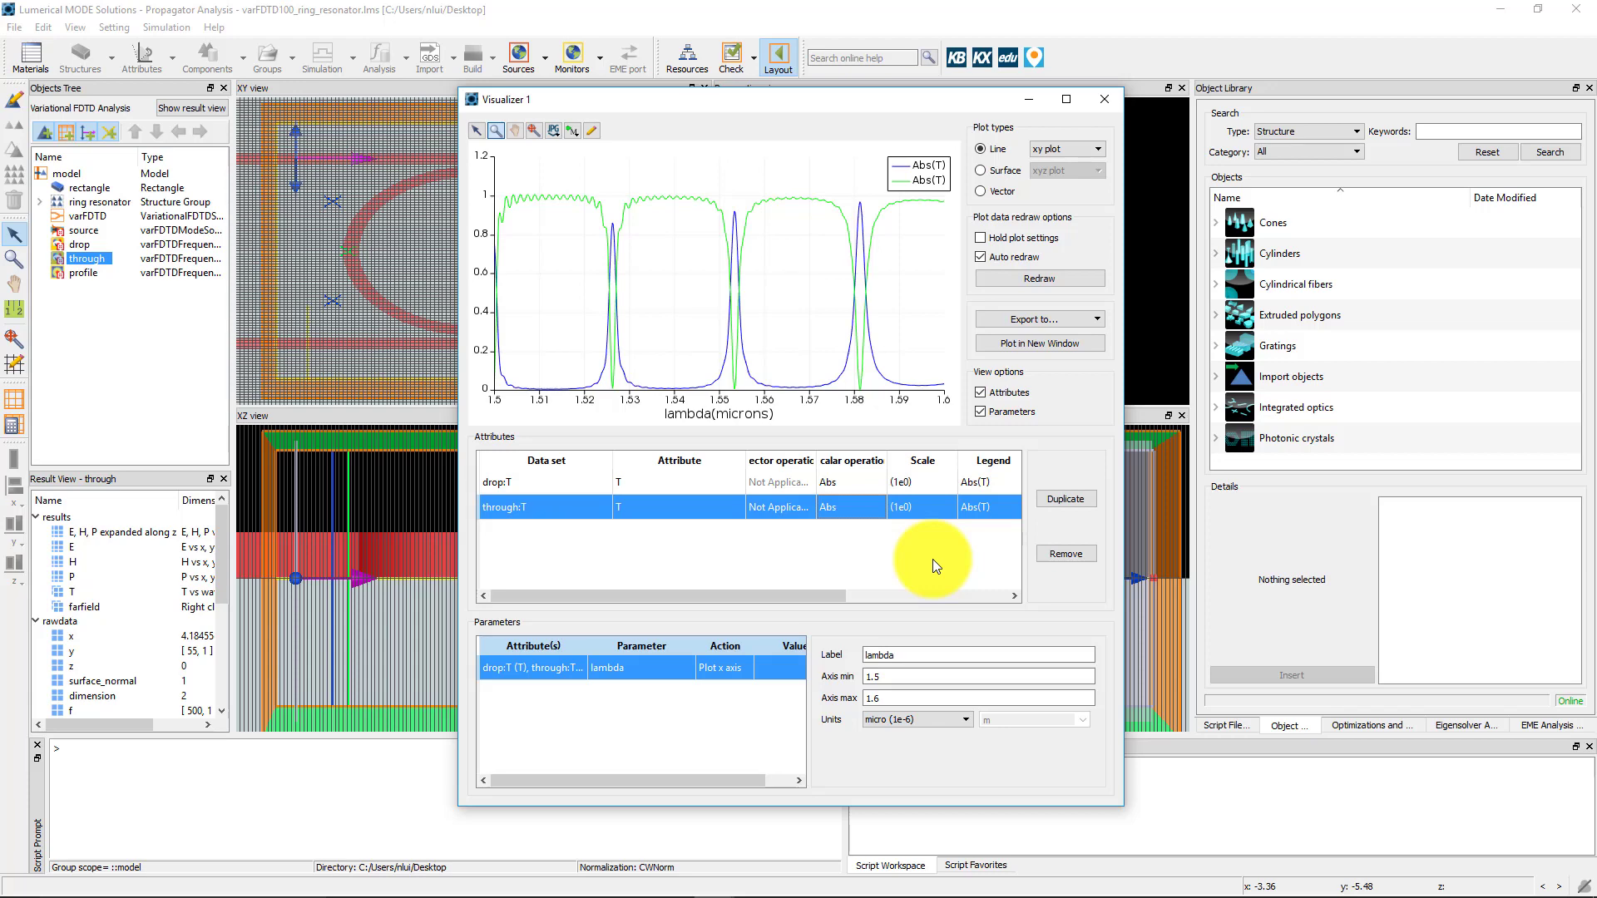
right_click(82, 271)
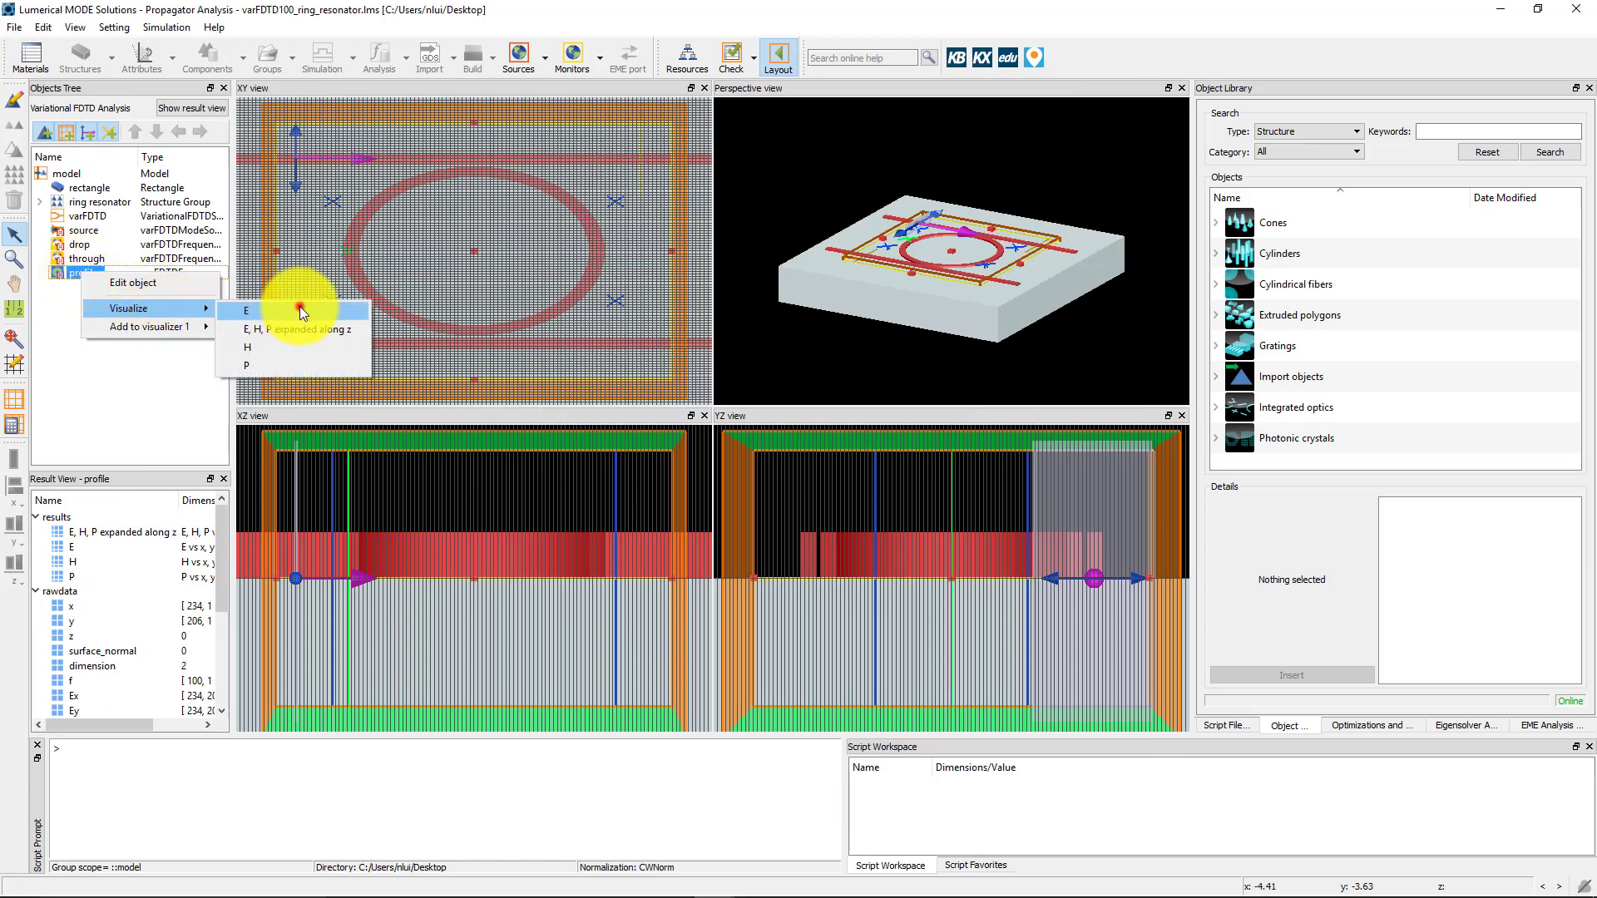
- Visualize the profile monitor's E-field magnitude around the ring in a second visualizer
left_click(246, 311)
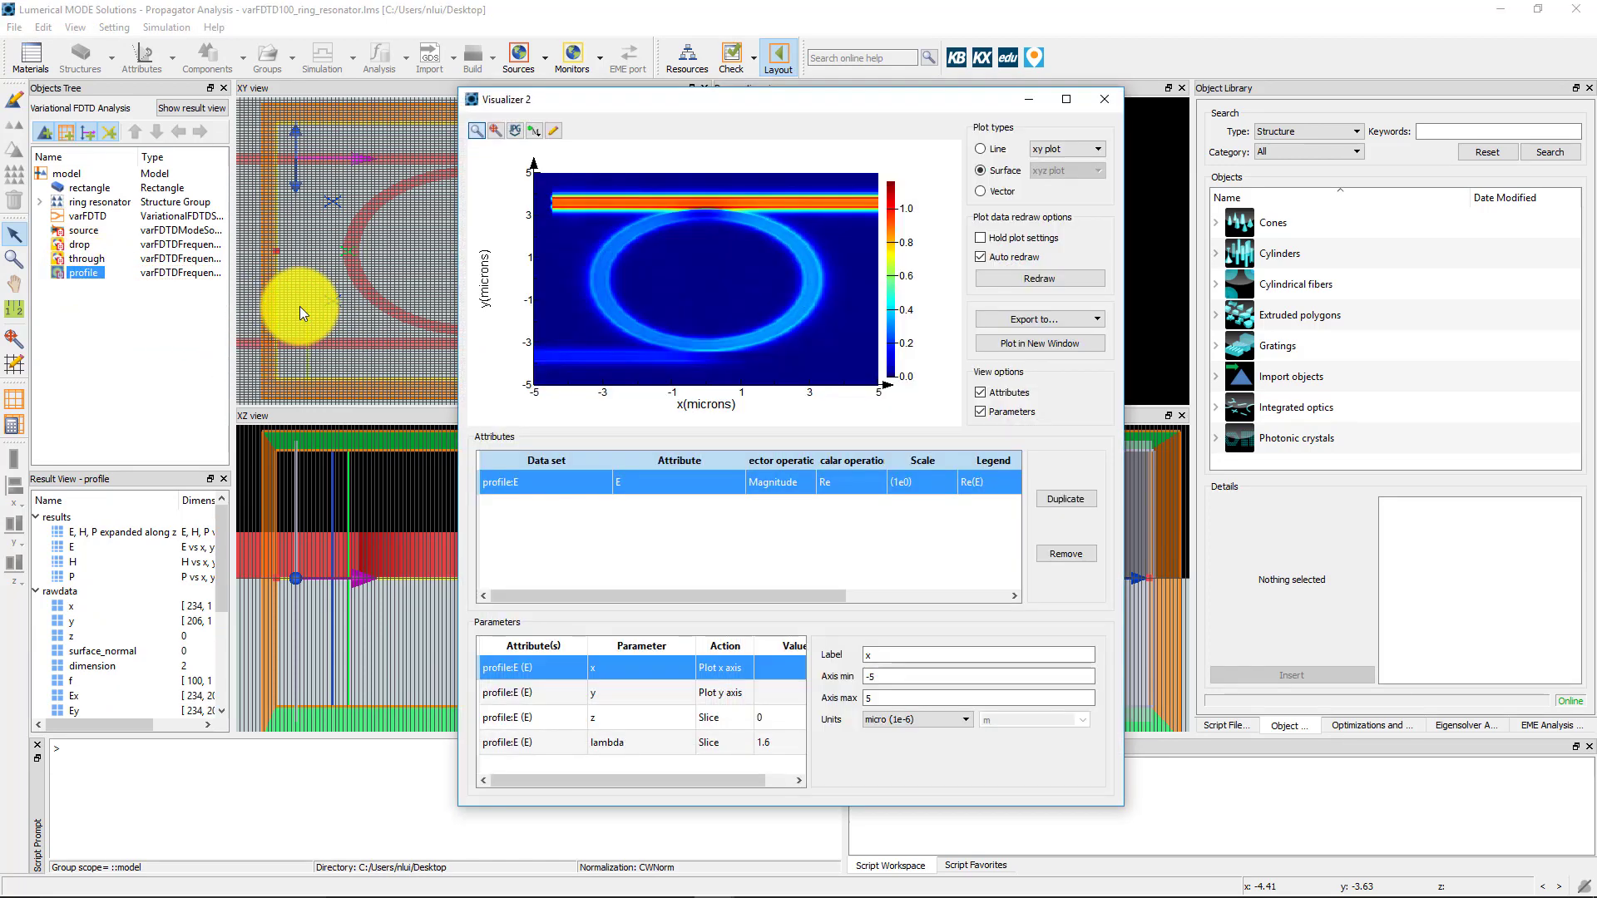
mouse_move(823, 714)
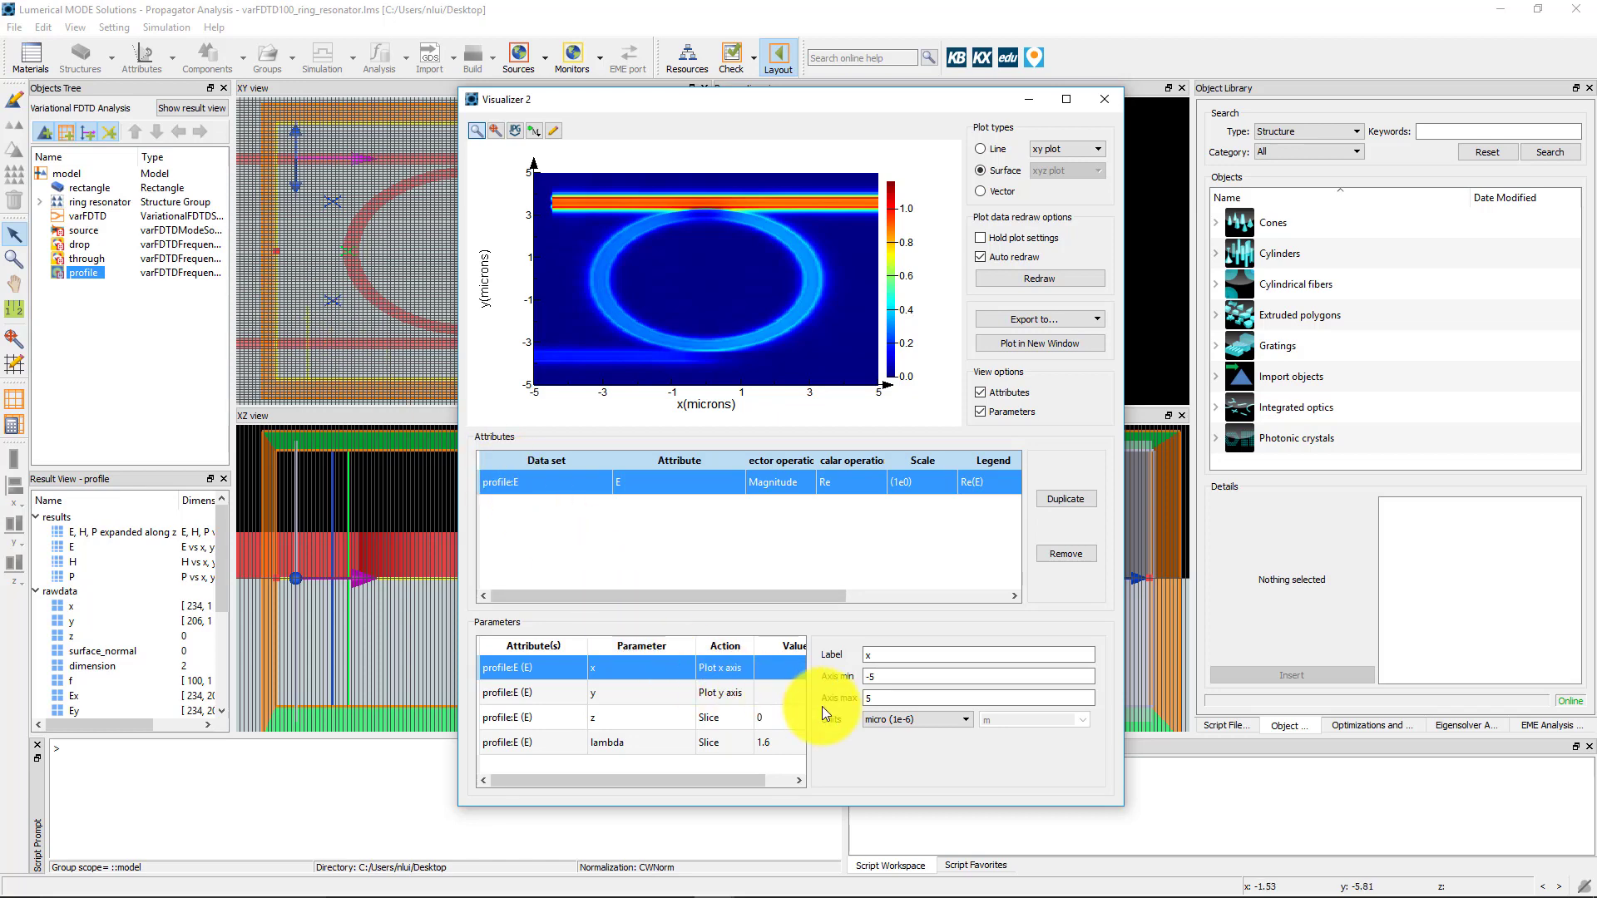